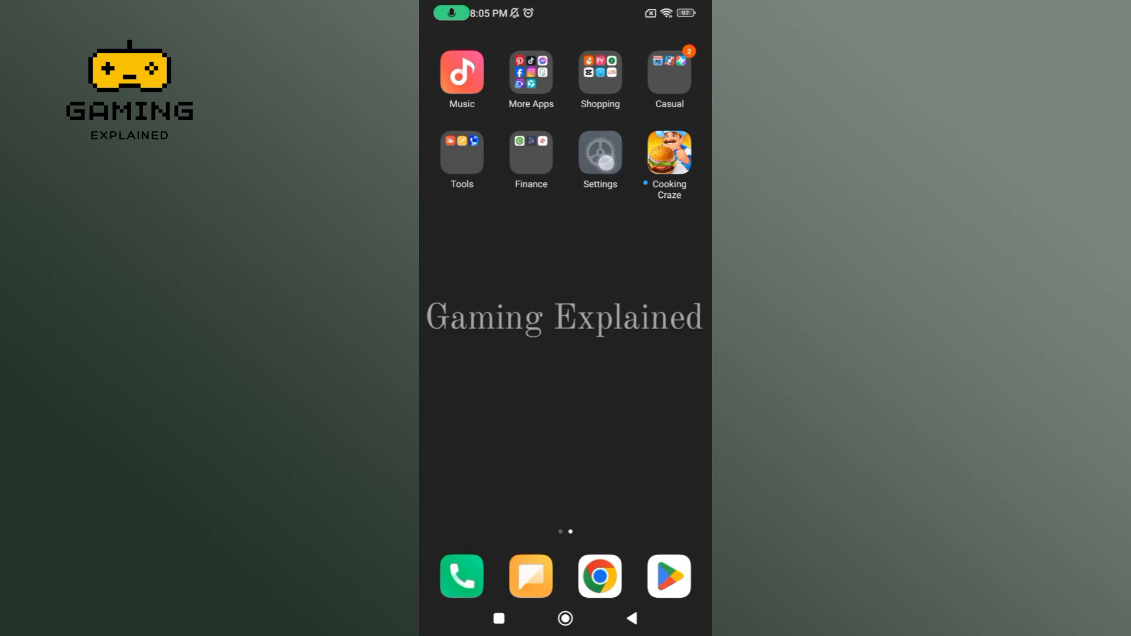
- Open Android Settings and go to the Apps section
click(599, 149)
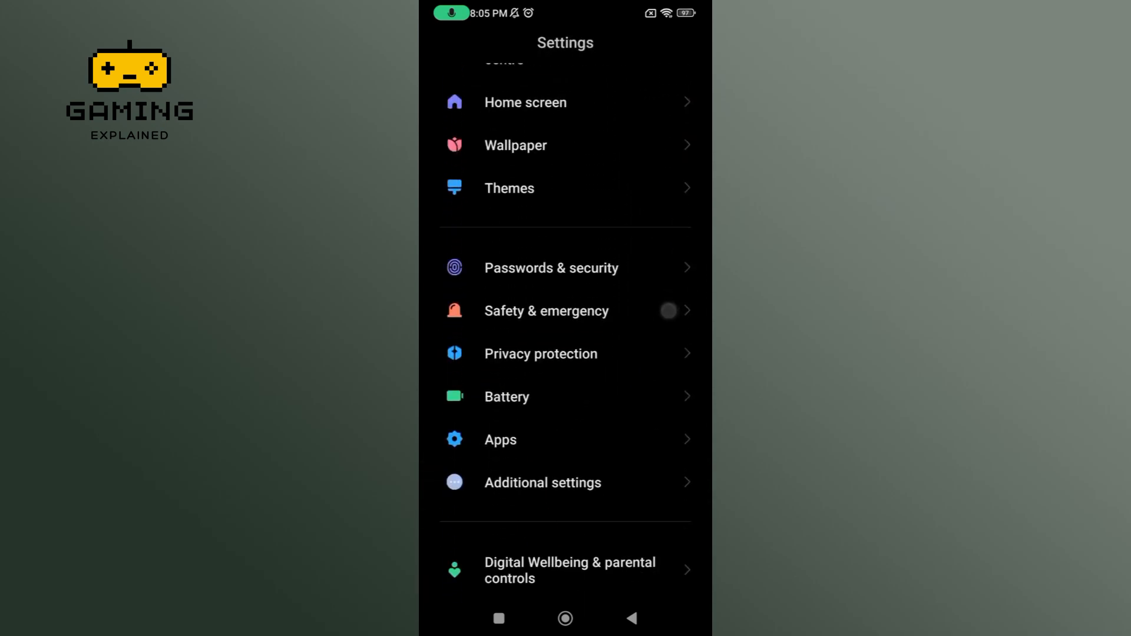
click(500, 440)
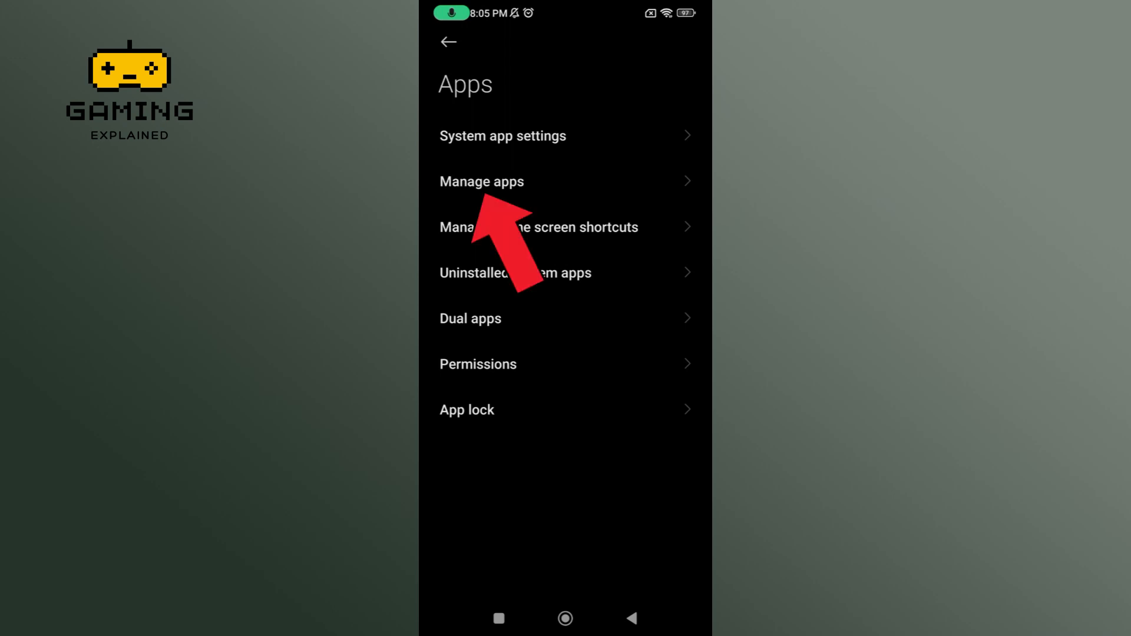
- Search Manage apps for 'cook' and open Cooking Craze's app info page
click(481, 181)
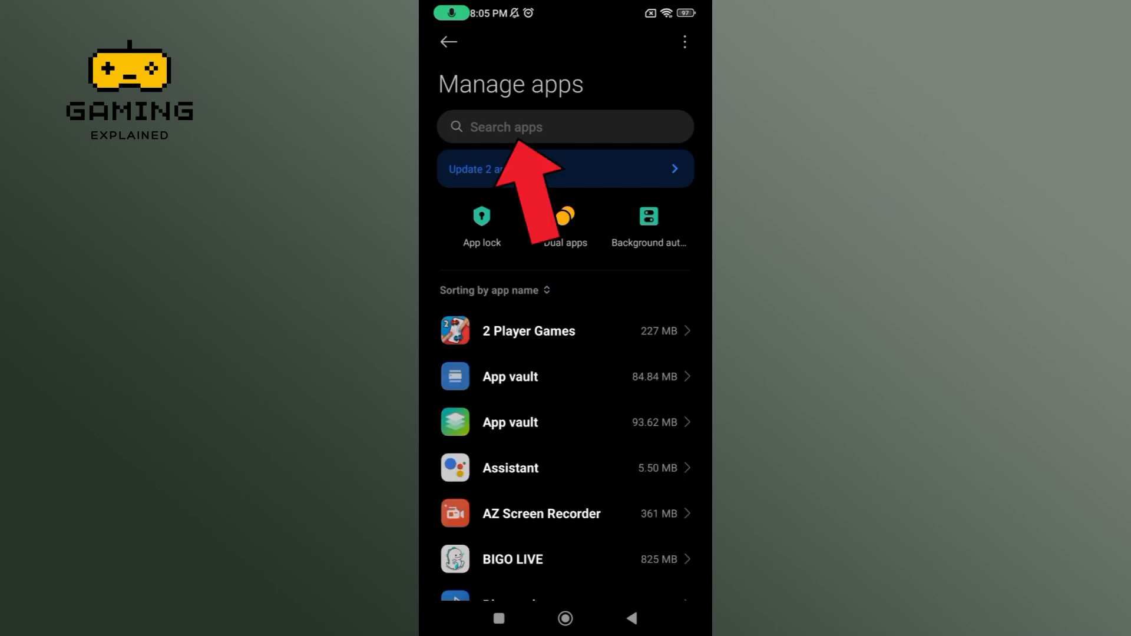
text(cooking craz)
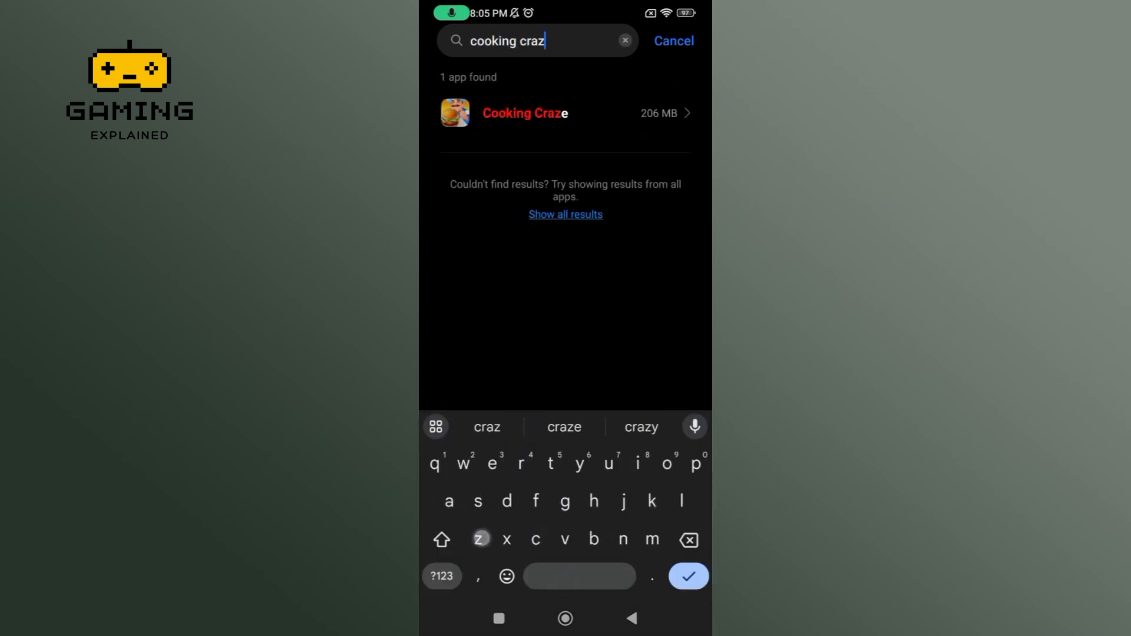
click(525, 113)
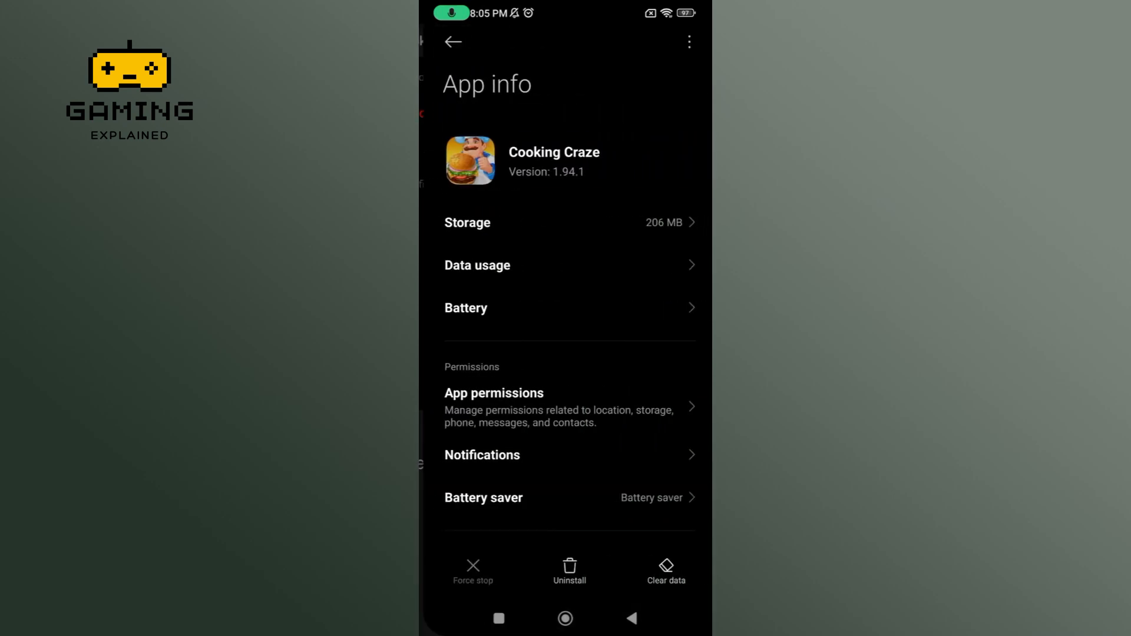
- Switch off Cooking Craze's Show notifications toggle, then go back to the home screen
scroll(down, 3)
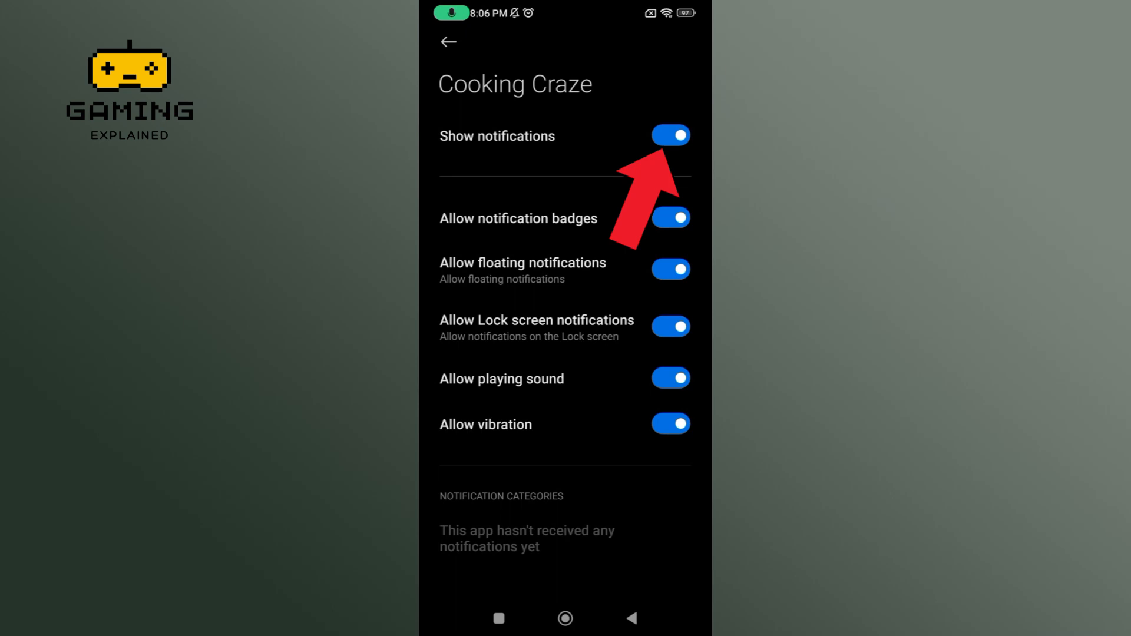
click(670, 135)
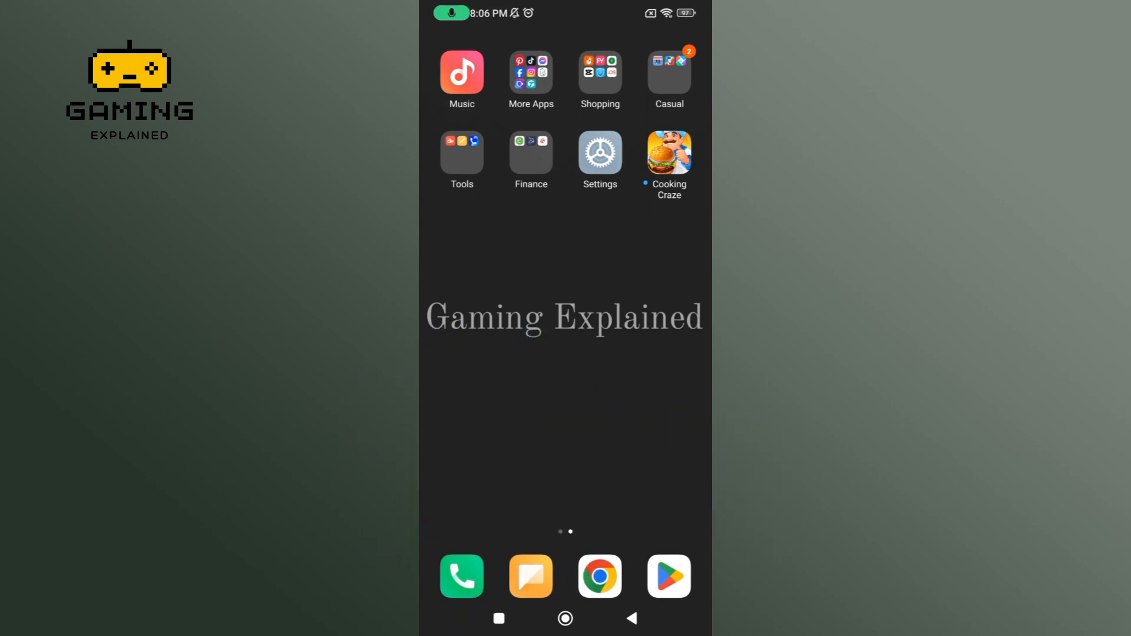
click(565, 477)
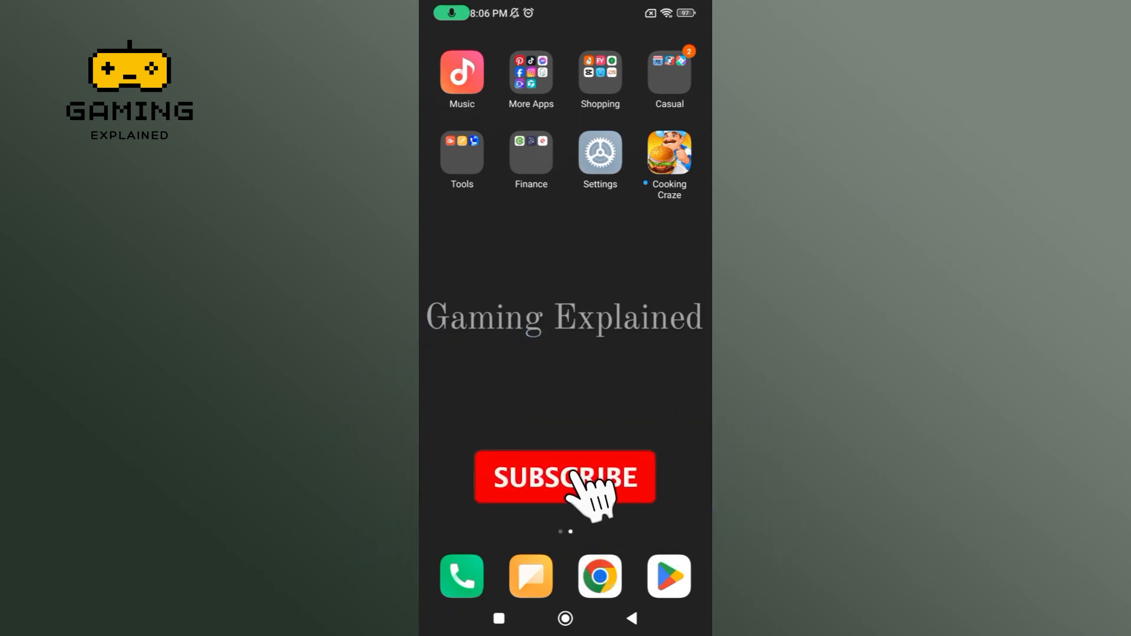
click(566, 477)
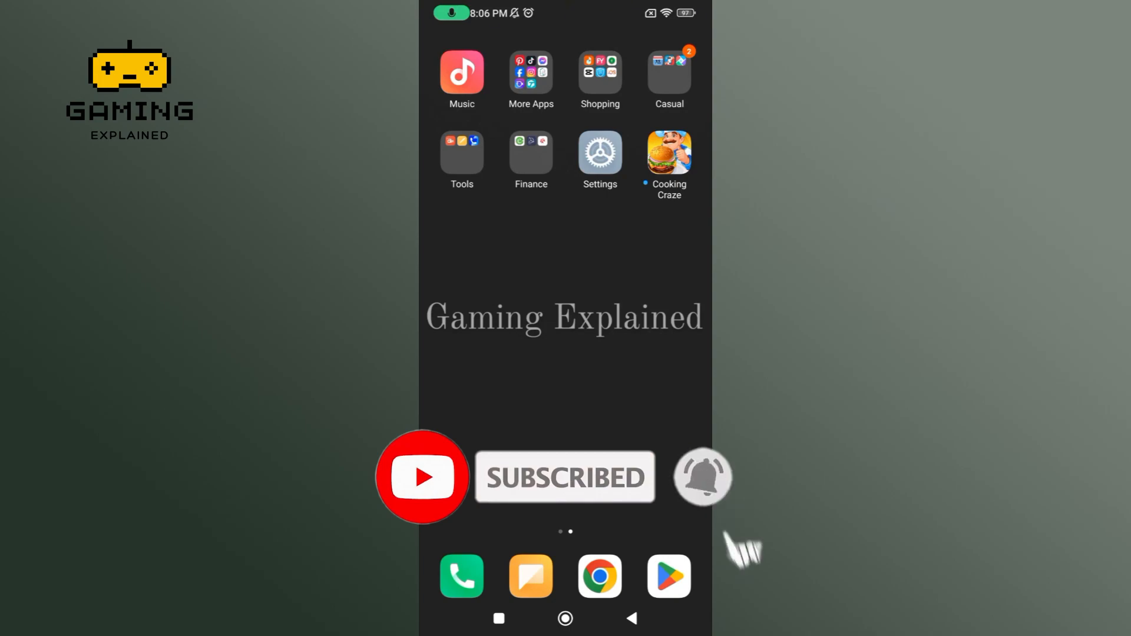